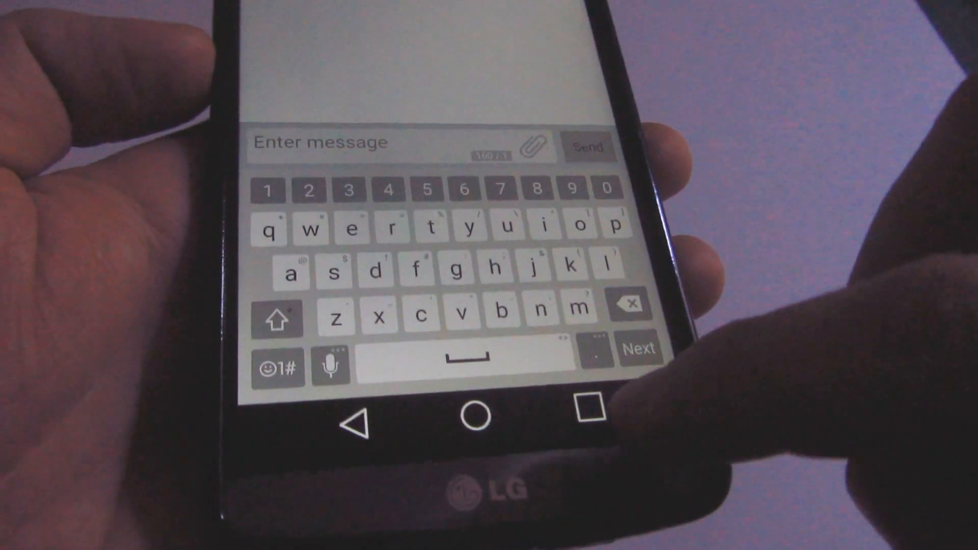
Step: Go to the Sound settings and bring up the Vibration strength dialog
click(587, 411)
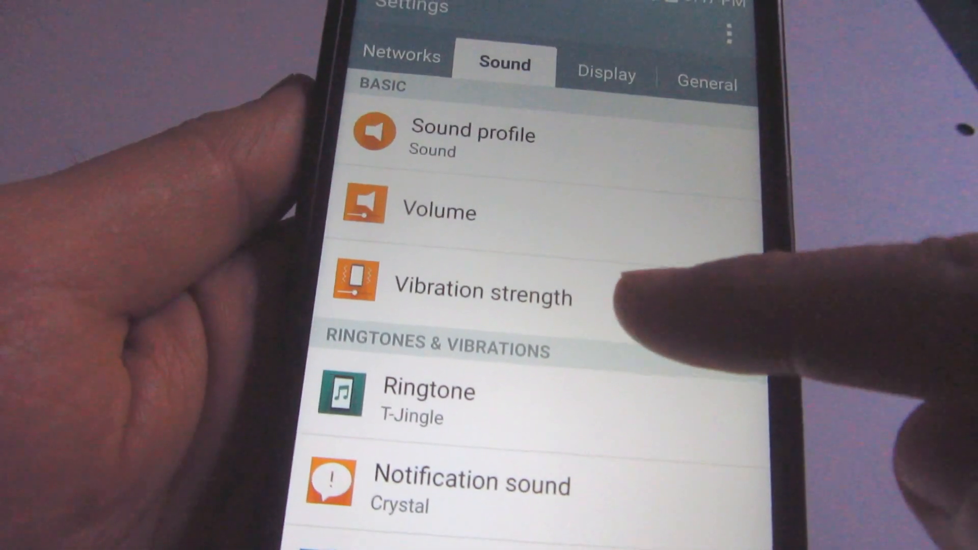
click(480, 290)
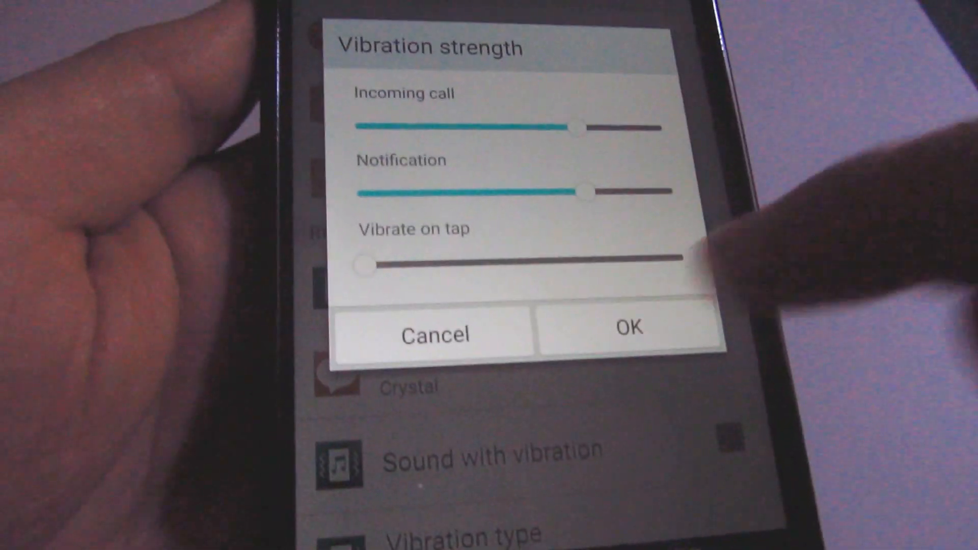
Step: Drag 'Vibrate on tap' fully down to zero and confirm, leaving call and notification strengths high
click(628, 329)
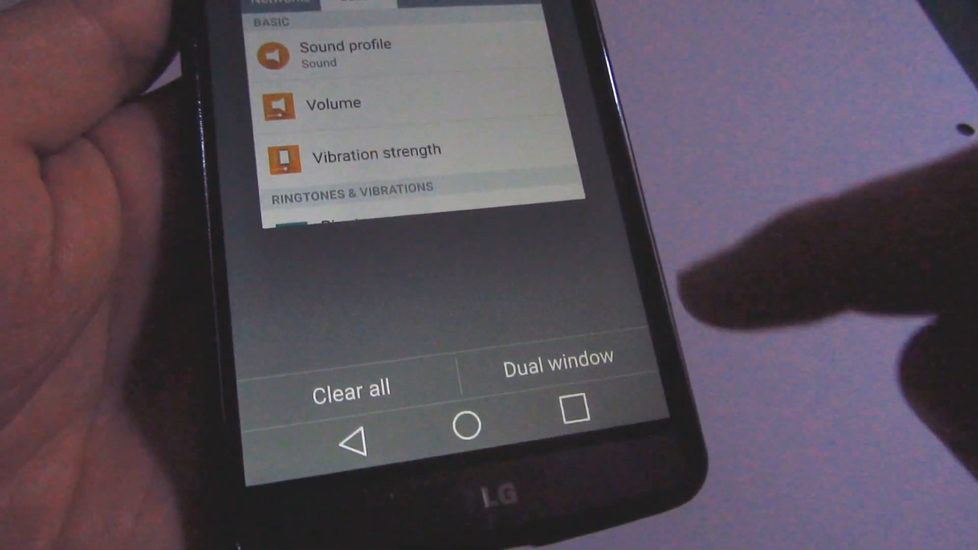
Step: Leave Settings and return to the home screen with the Google search bar
click(468, 426)
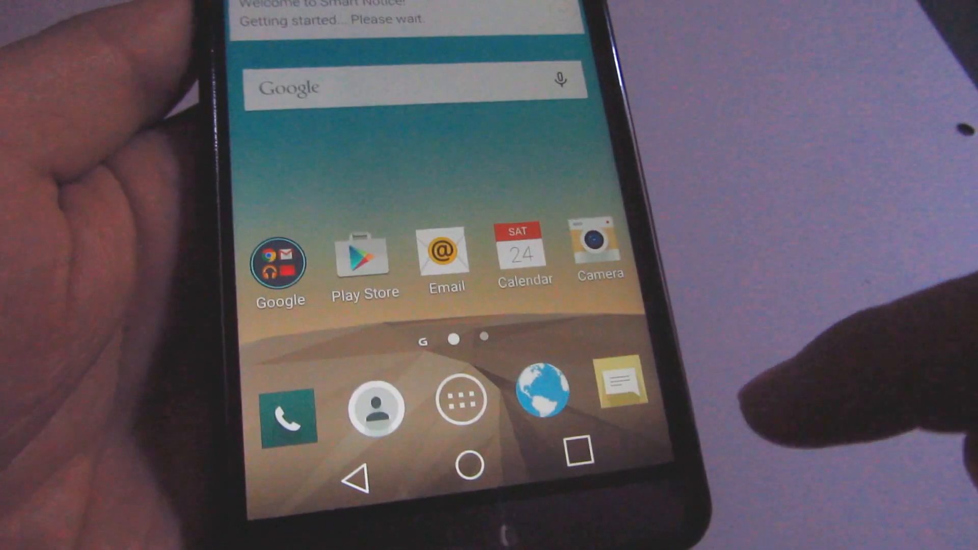